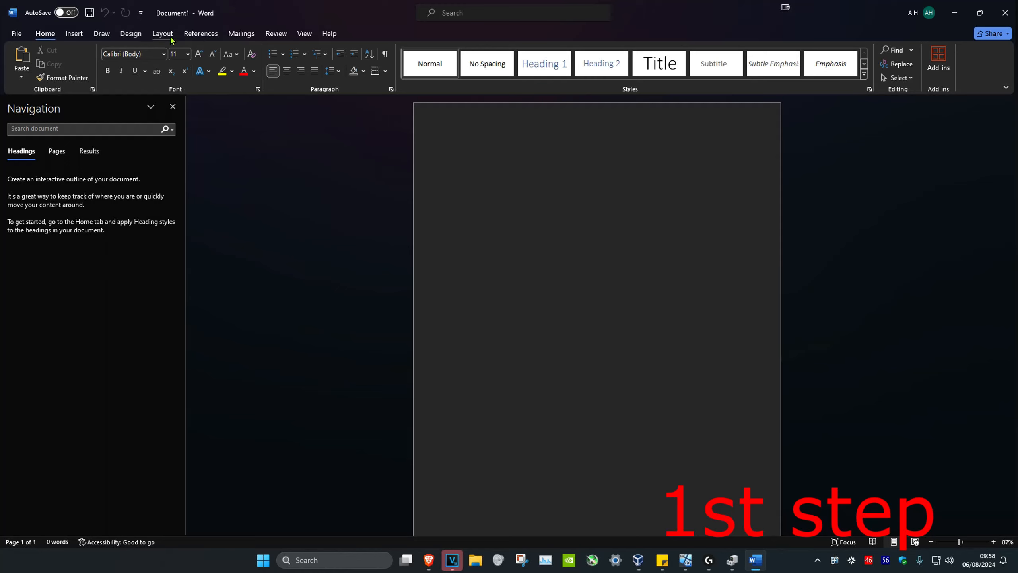
Open Page Setup via Layout > Margins > Custom Margins for the blank document.
{"action": "left_click", "coordinate": [162, 34]}
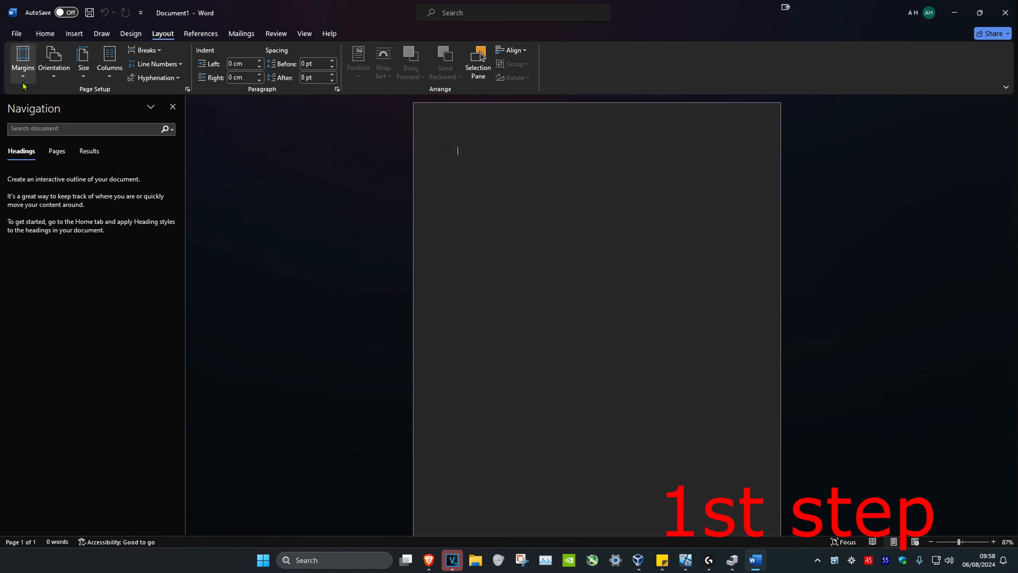
{"action": "left_click", "coordinate": [23, 59]}
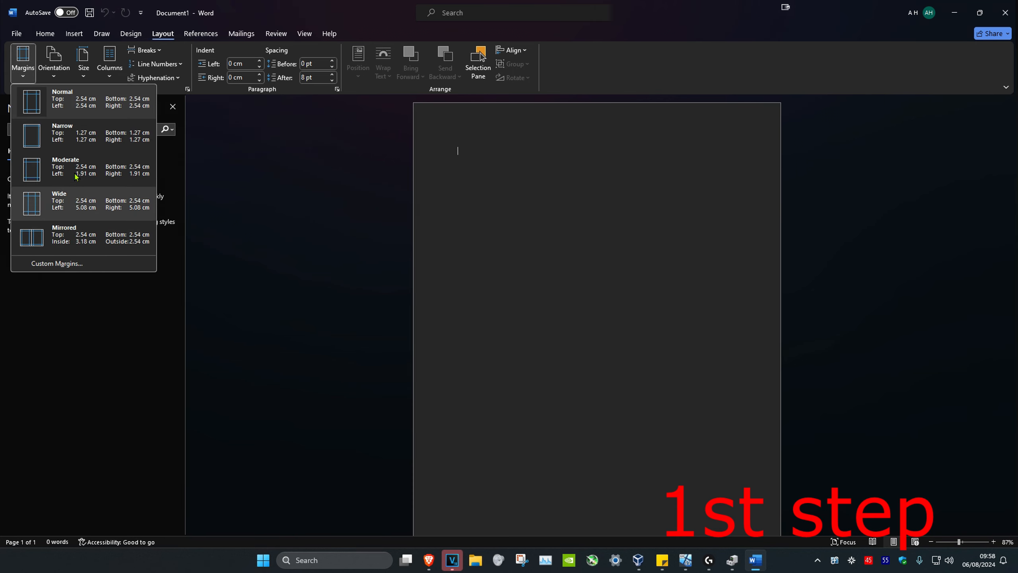
{"action": "left_click", "coordinate": [57, 263]}
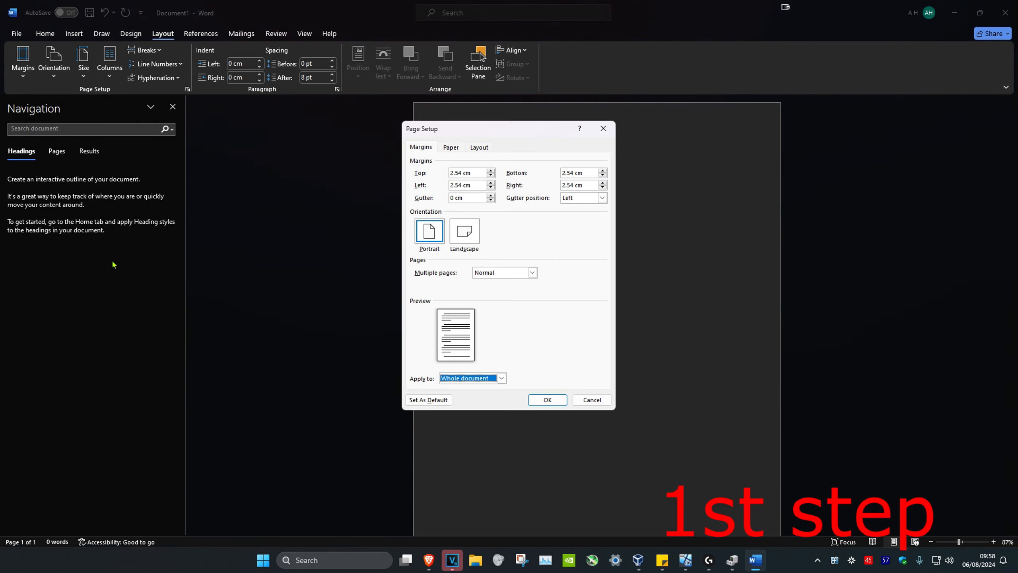
Choose A4 (21 × 29.7 cm) as the paper size on the Paper tab.
{"action": "left_click", "coordinate": [451, 148]}
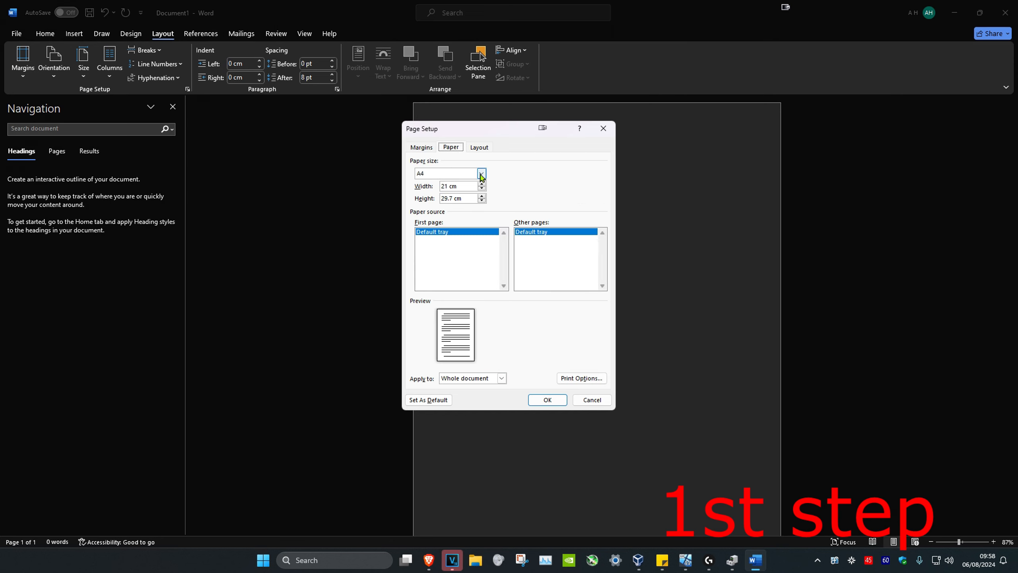
{"action": "left_click", "coordinate": [481, 173]}
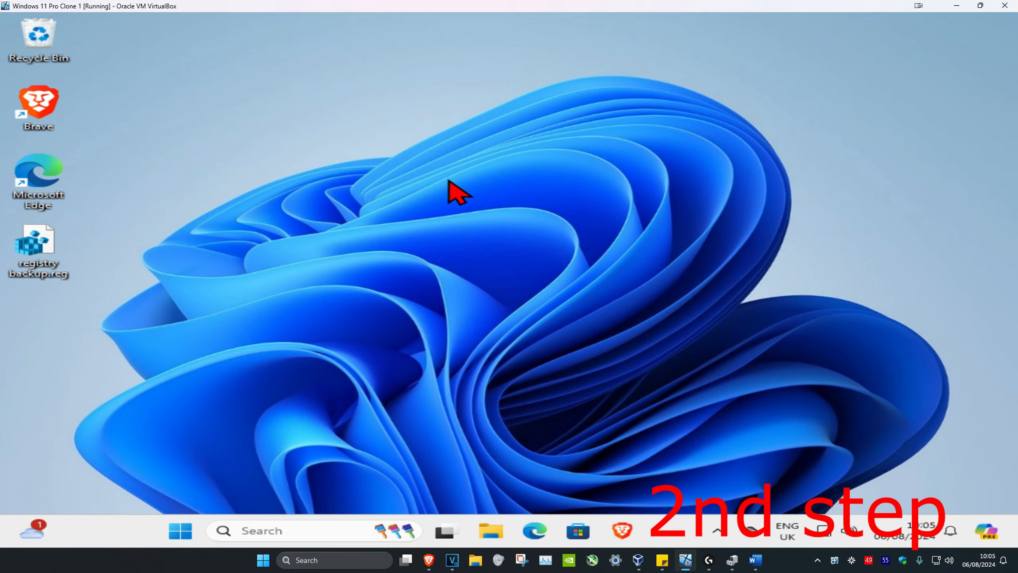
Restart the Print Spooler service in Windows Services.
{"action": "left_click", "coordinate": [623, 531]}
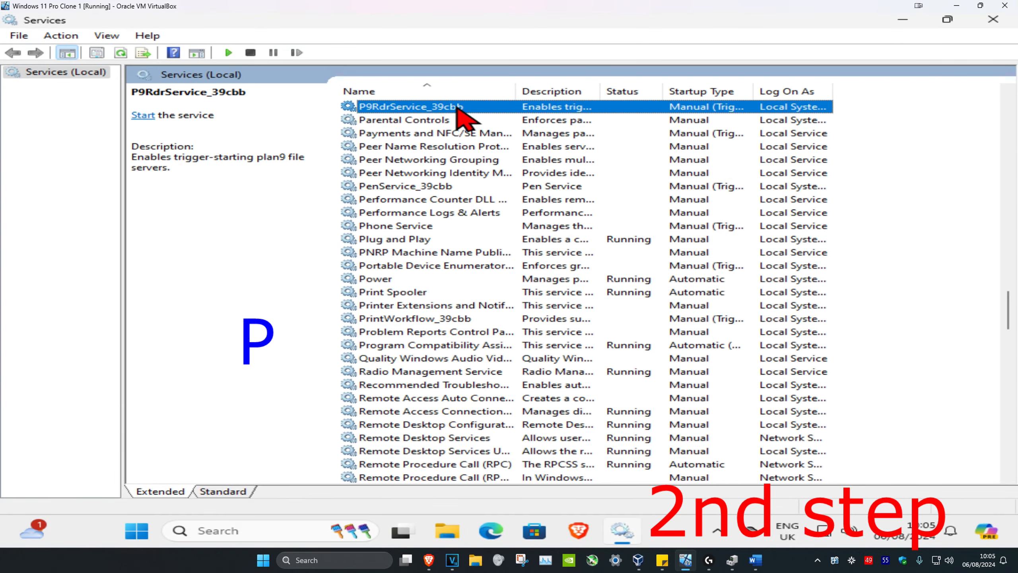
{"action": "scroll", "scroll_direction": "down", "scroll_amount": 3}
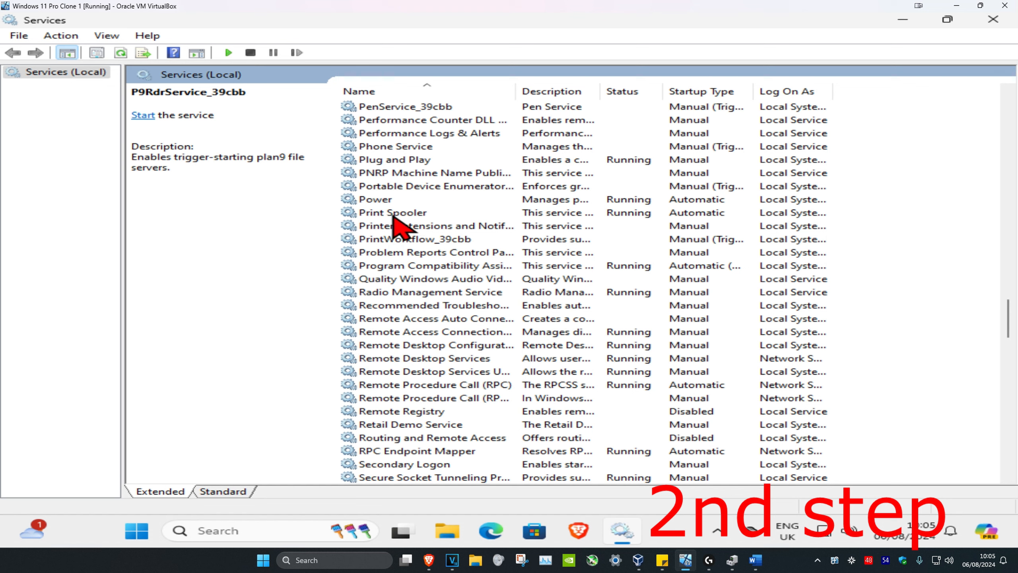
{"action": "left_click", "coordinate": [394, 212]}
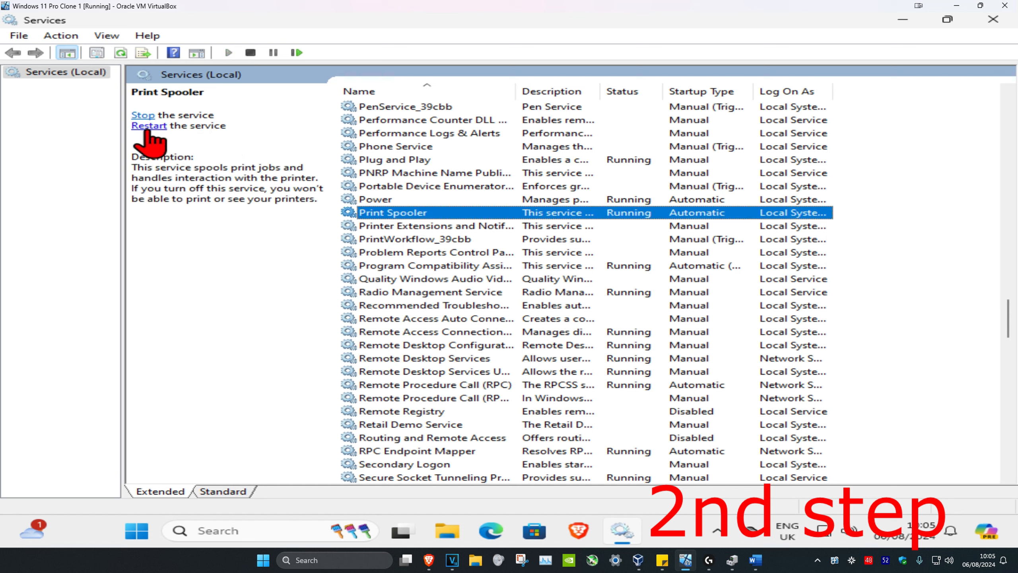
{"action": "left_click", "coordinate": [149, 125]}
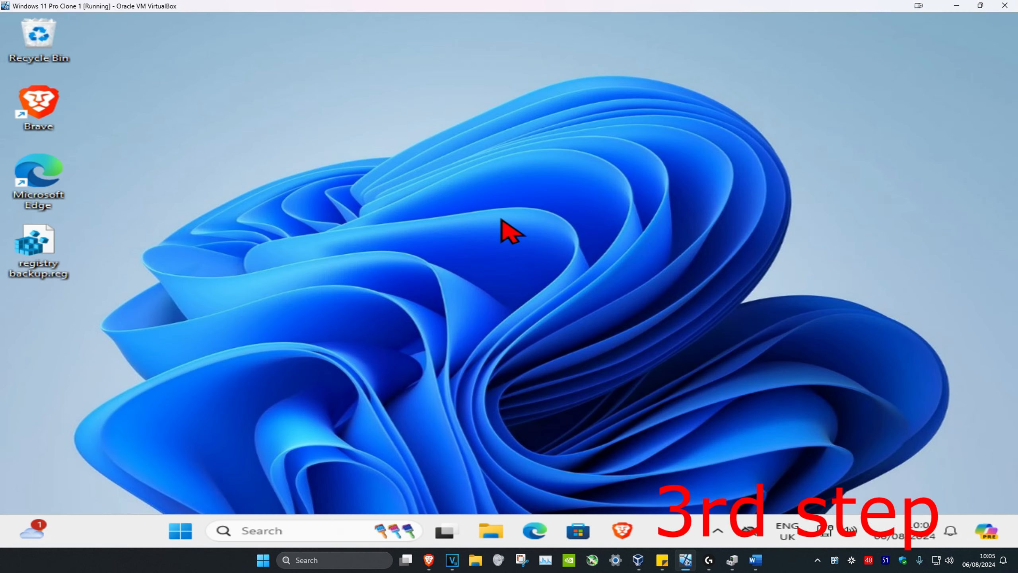
{"action": "mouse_move", "coordinate": [289, 534]}
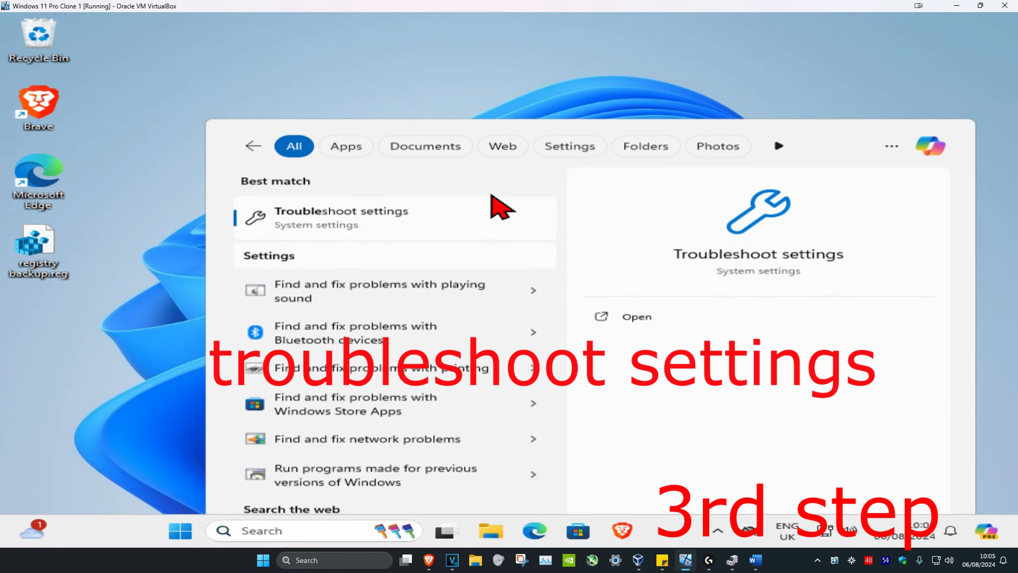
Open the Troubleshoot settings page.
{"action": "left_click", "coordinate": [340, 215]}
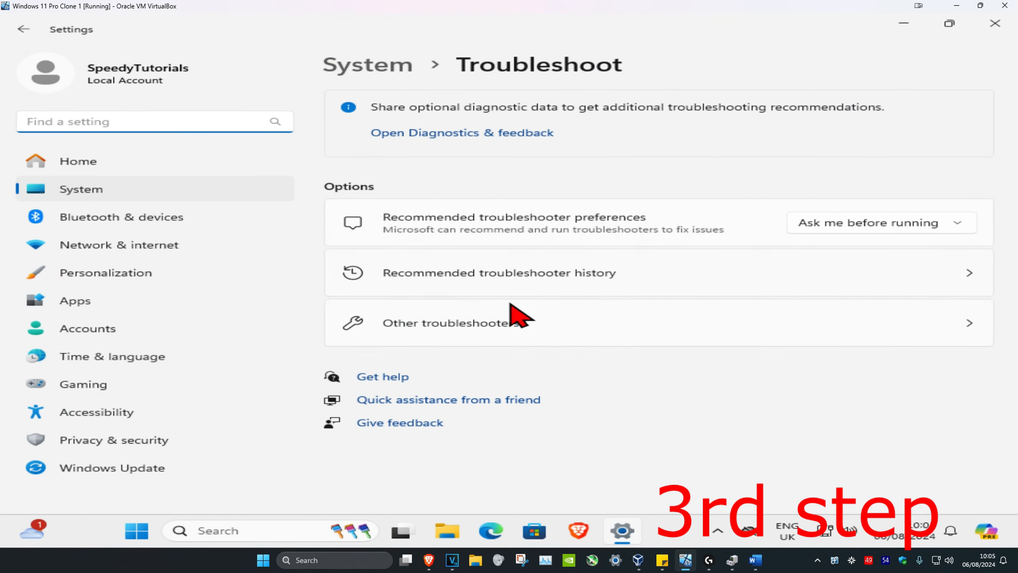
Open Other troubleshooters to start the Printer troubleshooter and reach the diagnostics consent prompt.
{"action": "left_click", "coordinate": [476, 323]}
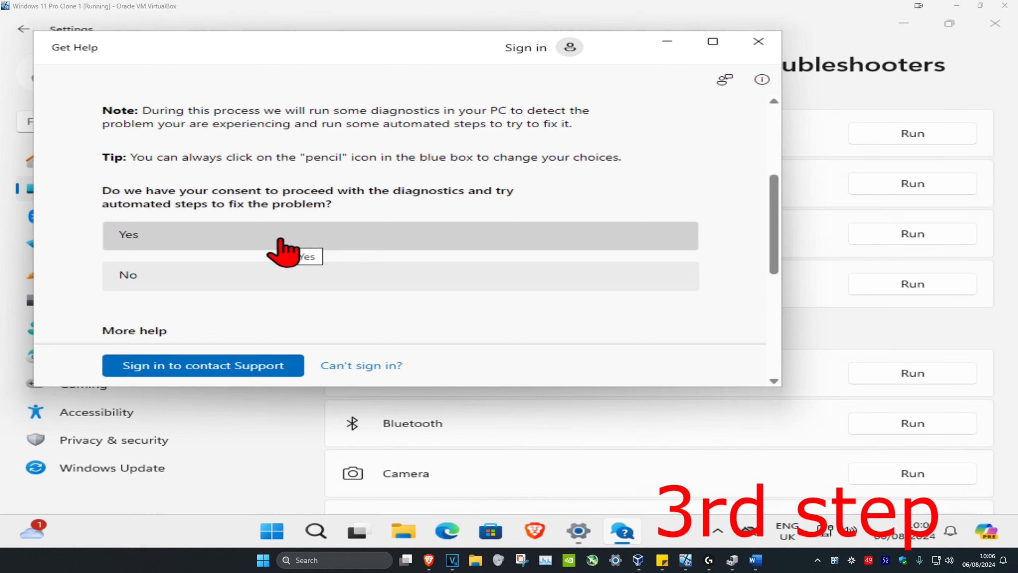
{"action": "mouse_move", "coordinate": [269, 547]}
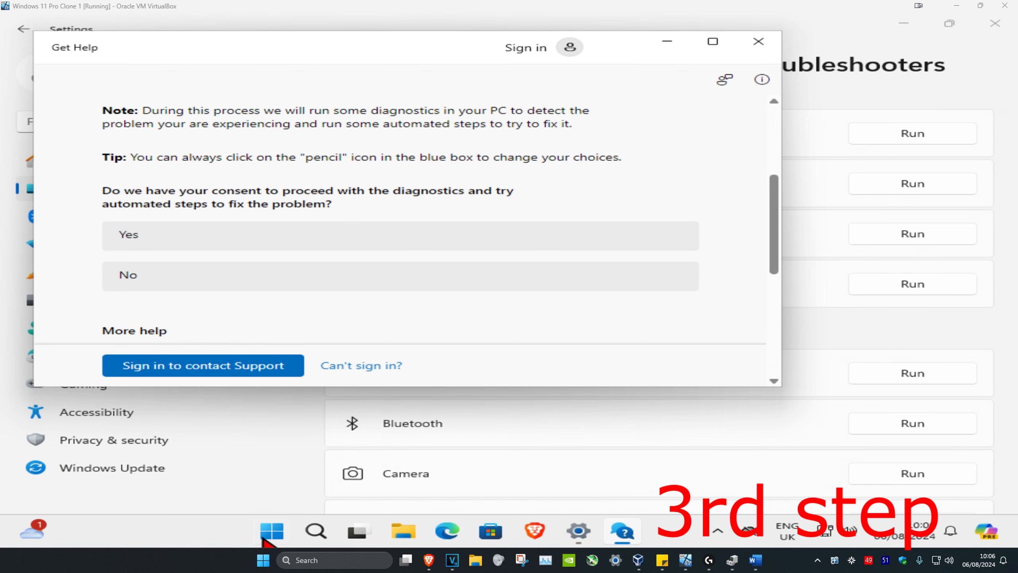